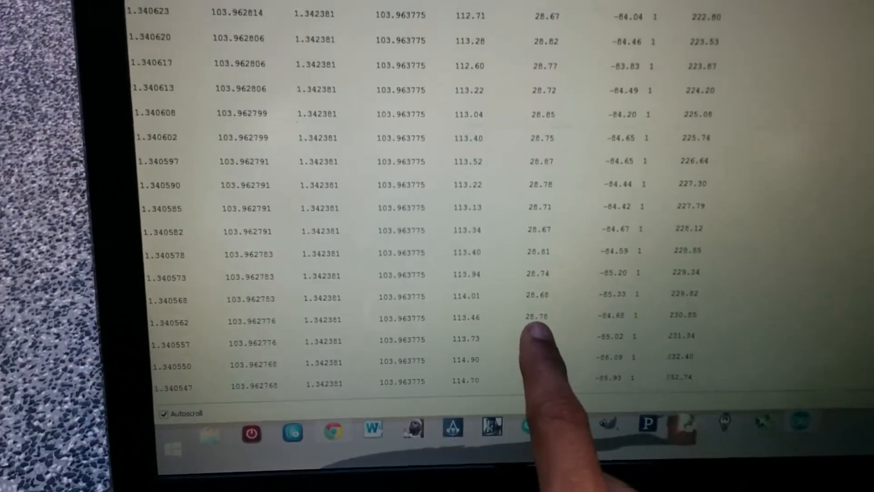
scroll("down", 3)
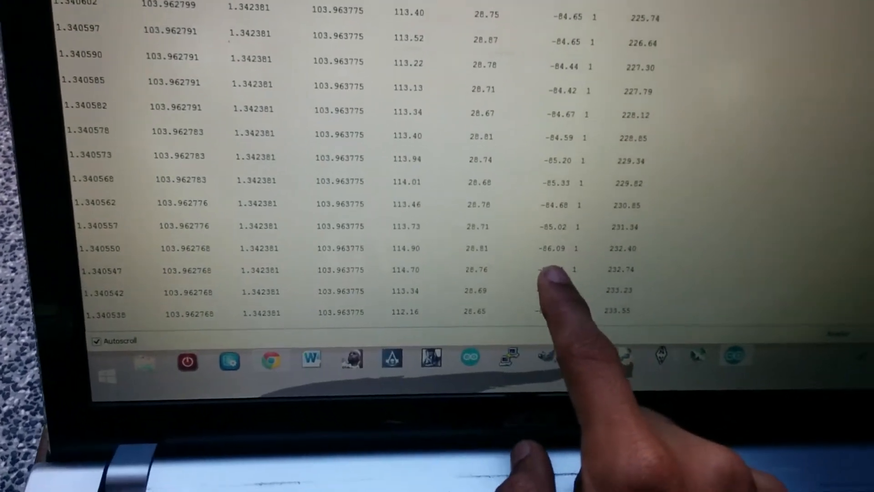